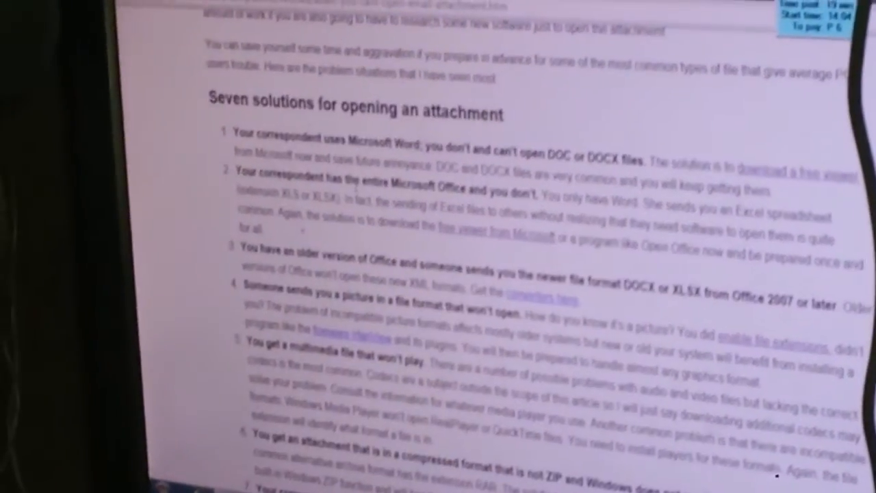
pyautogui.scroll(-3)
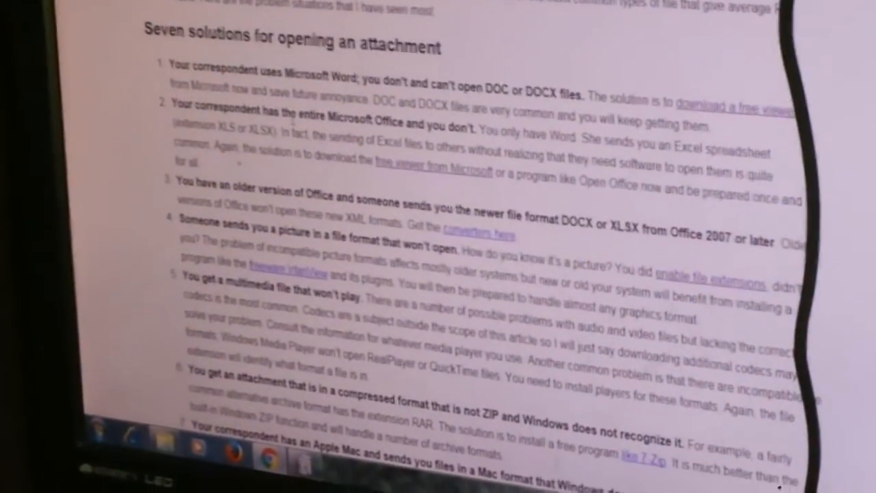